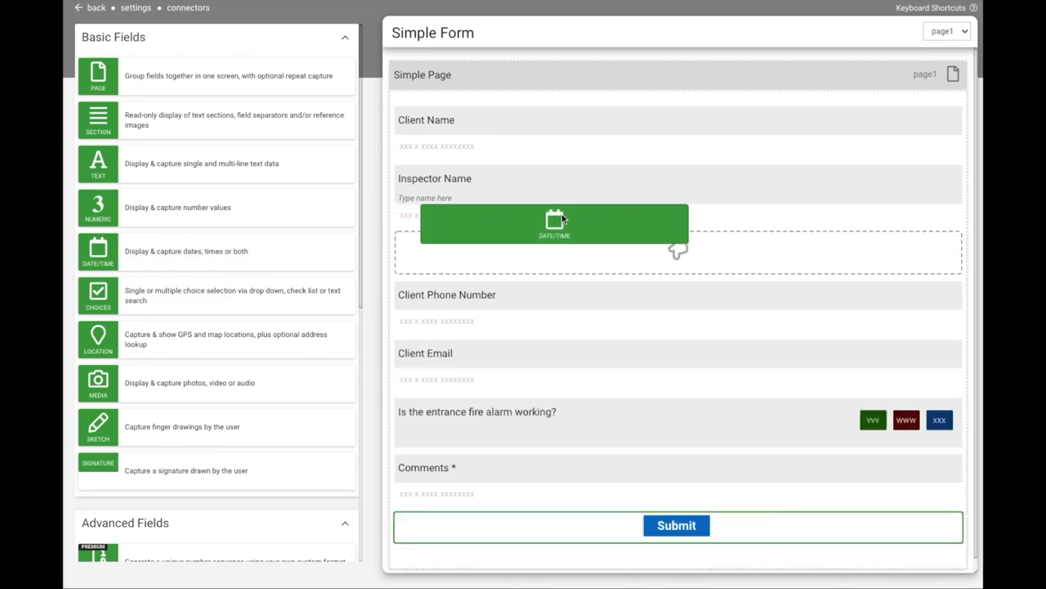
# Drop a date/time field above Client Name on Simple Page and select it
pyautogui.moveTo(554, 224); pyautogui.dragTo(646, 125)
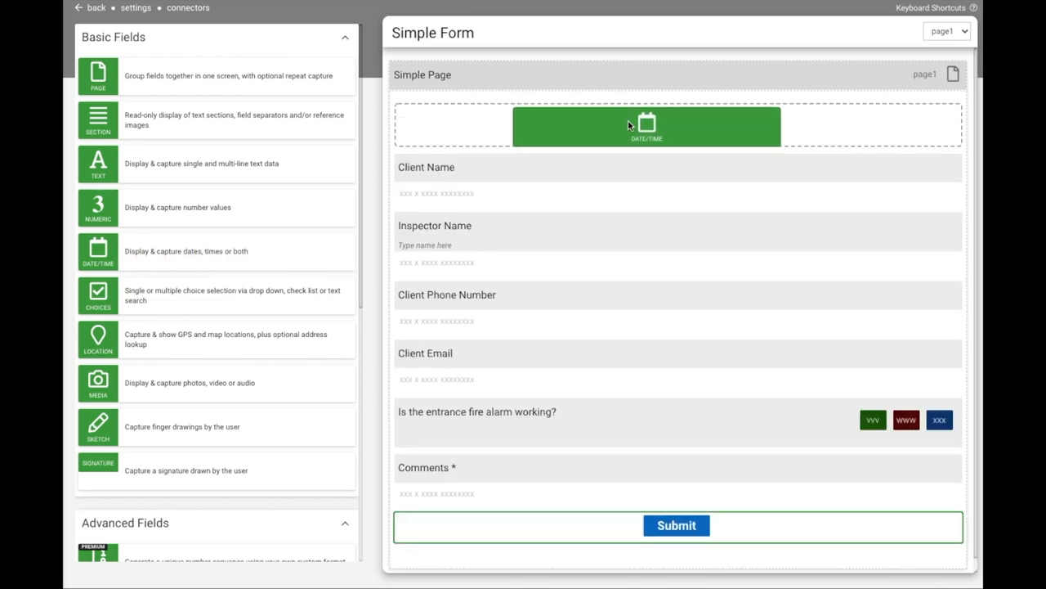
pyautogui.click(647, 126)
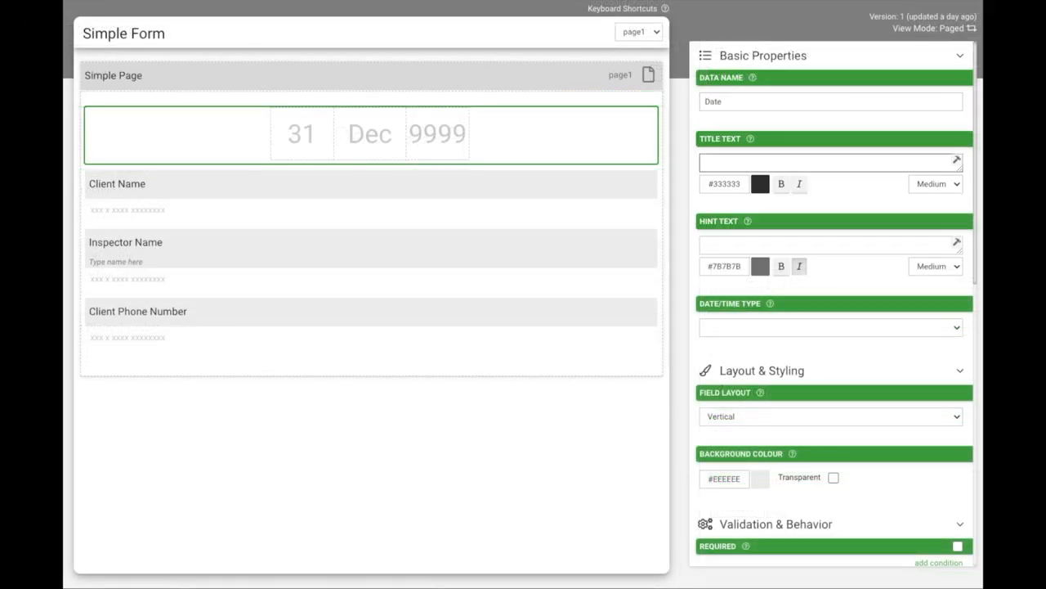
# Enter 'Date' as the field's title text
pyautogui.write('Date')
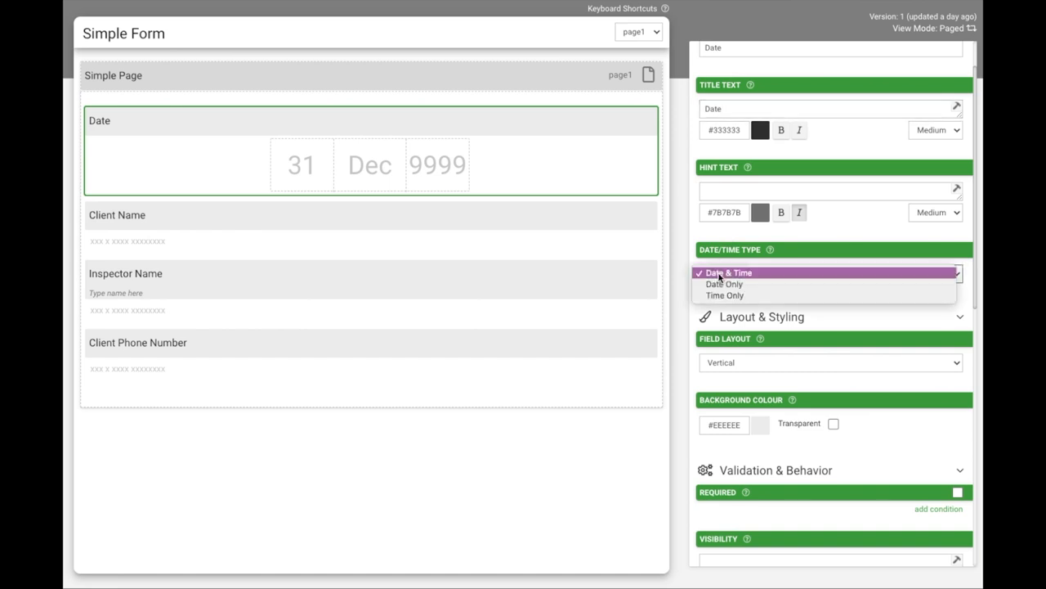
pyautogui.moveTo(724, 284)
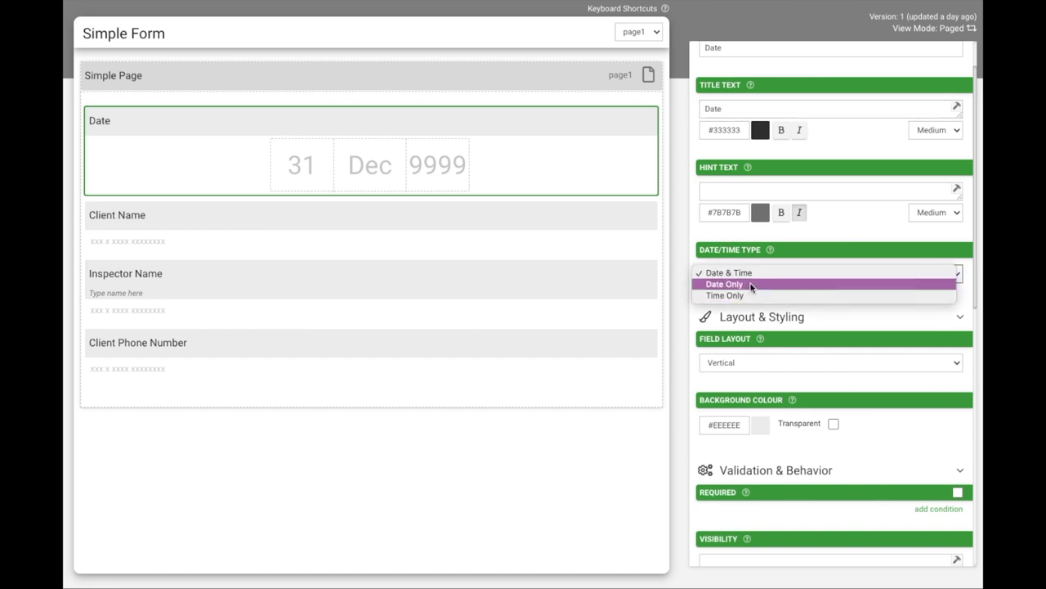
# Set the Date field's type to Date Only and its layout to Horizontal
pyautogui.click(724, 283)
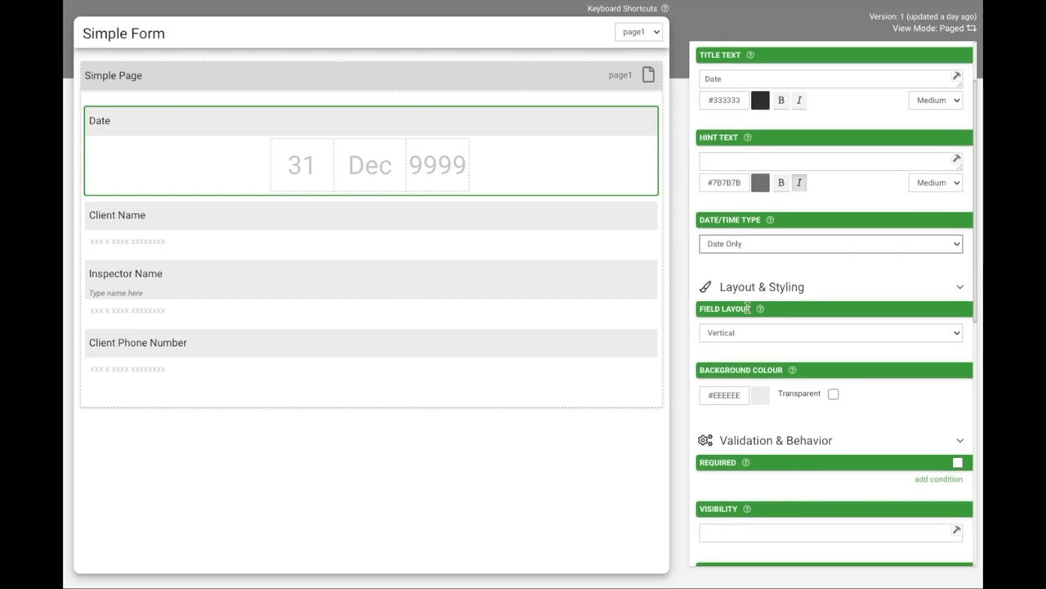
pyautogui.click(830, 332)
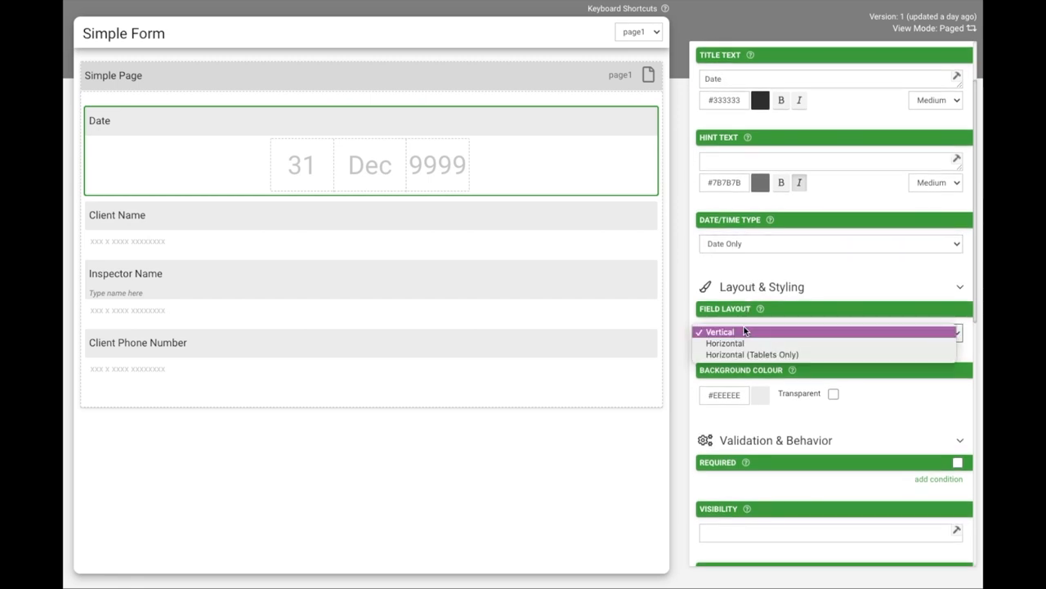
pyautogui.moveTo(751, 354)
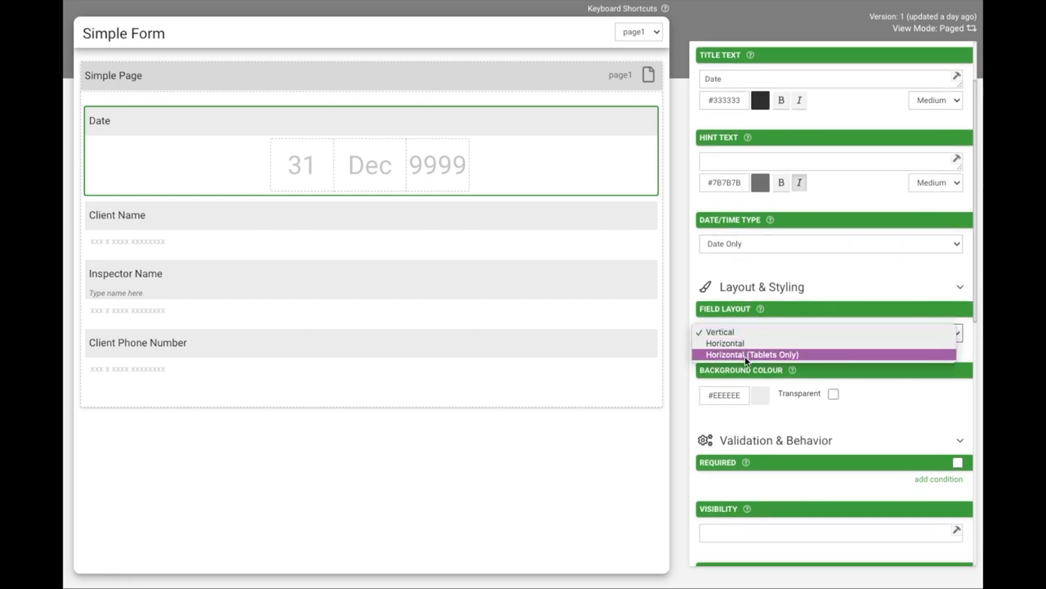
pyautogui.moveTo(746, 342)
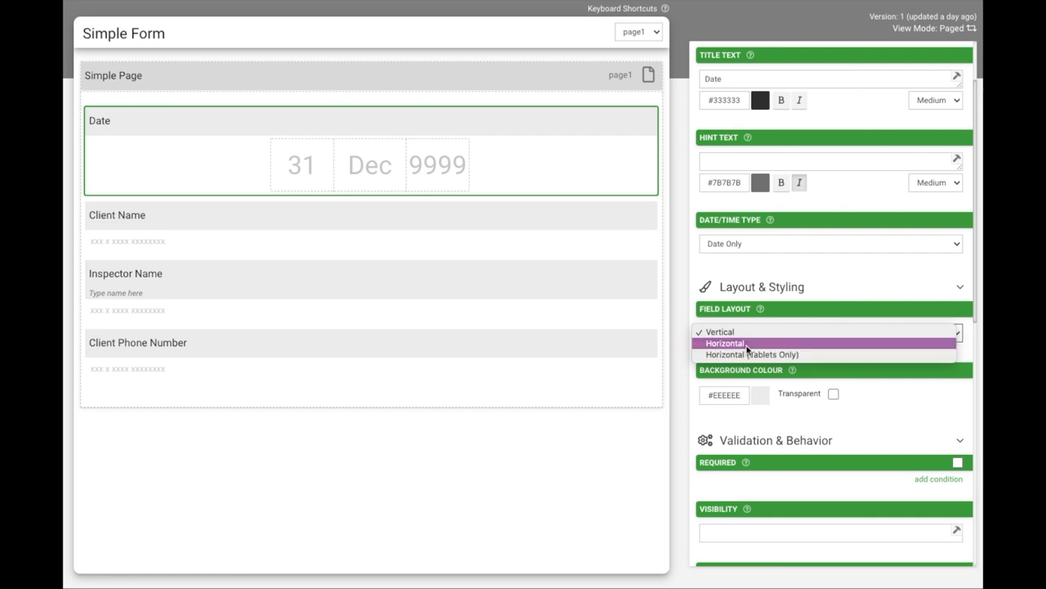
pyautogui.click(725, 342)
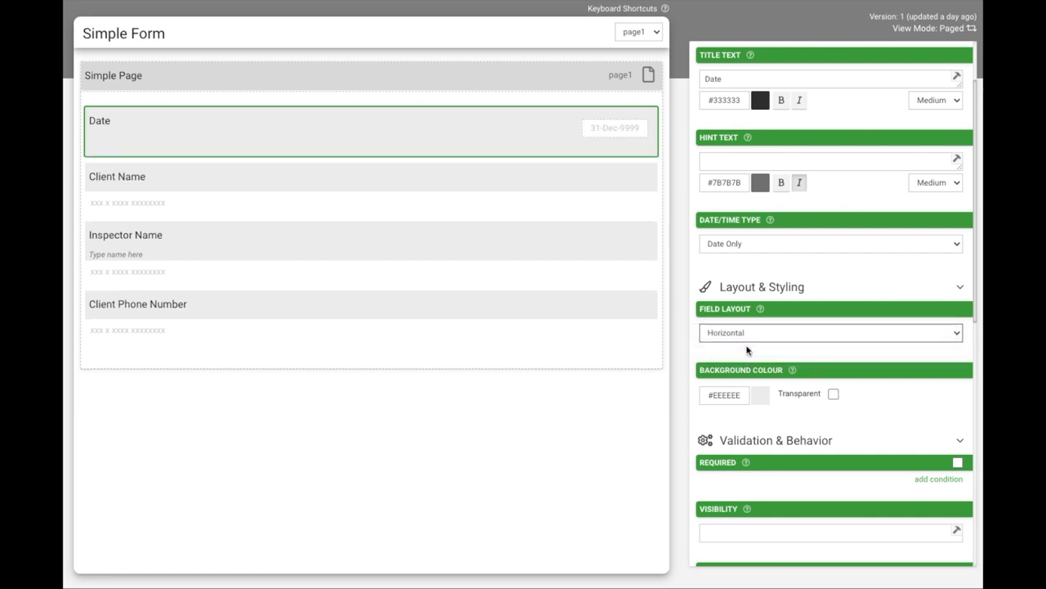